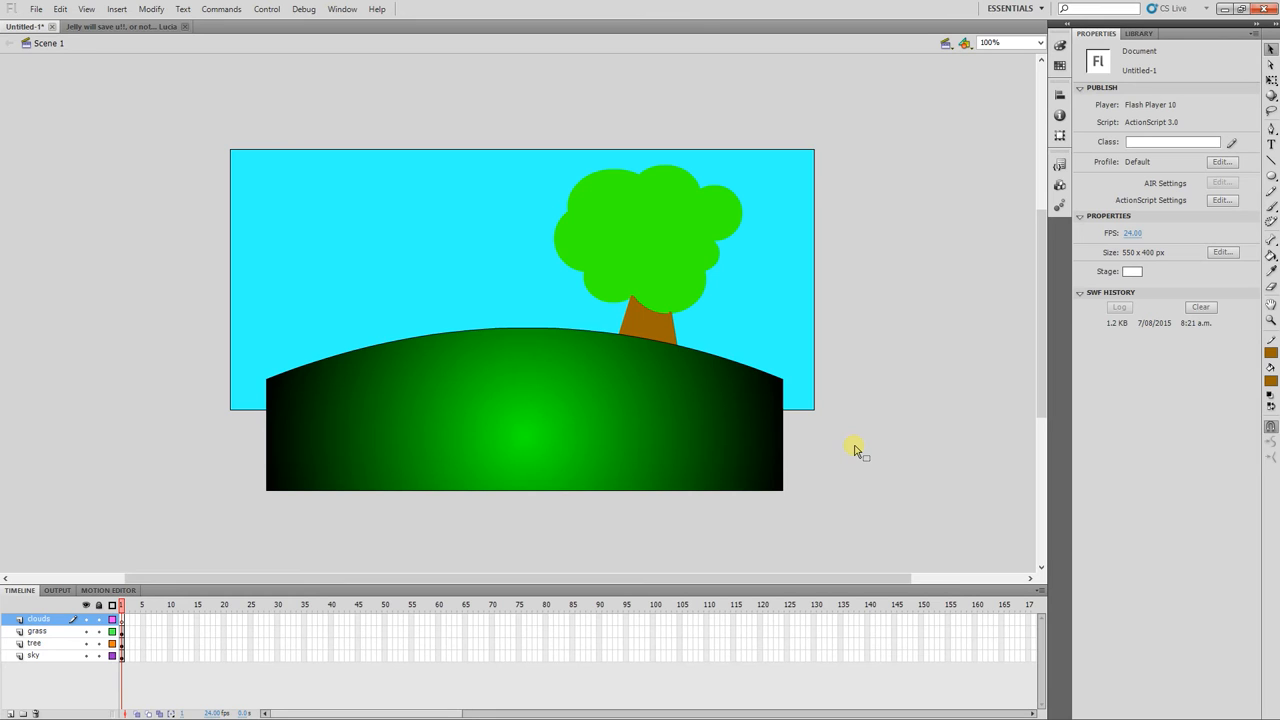
mouse_move(82, 655)
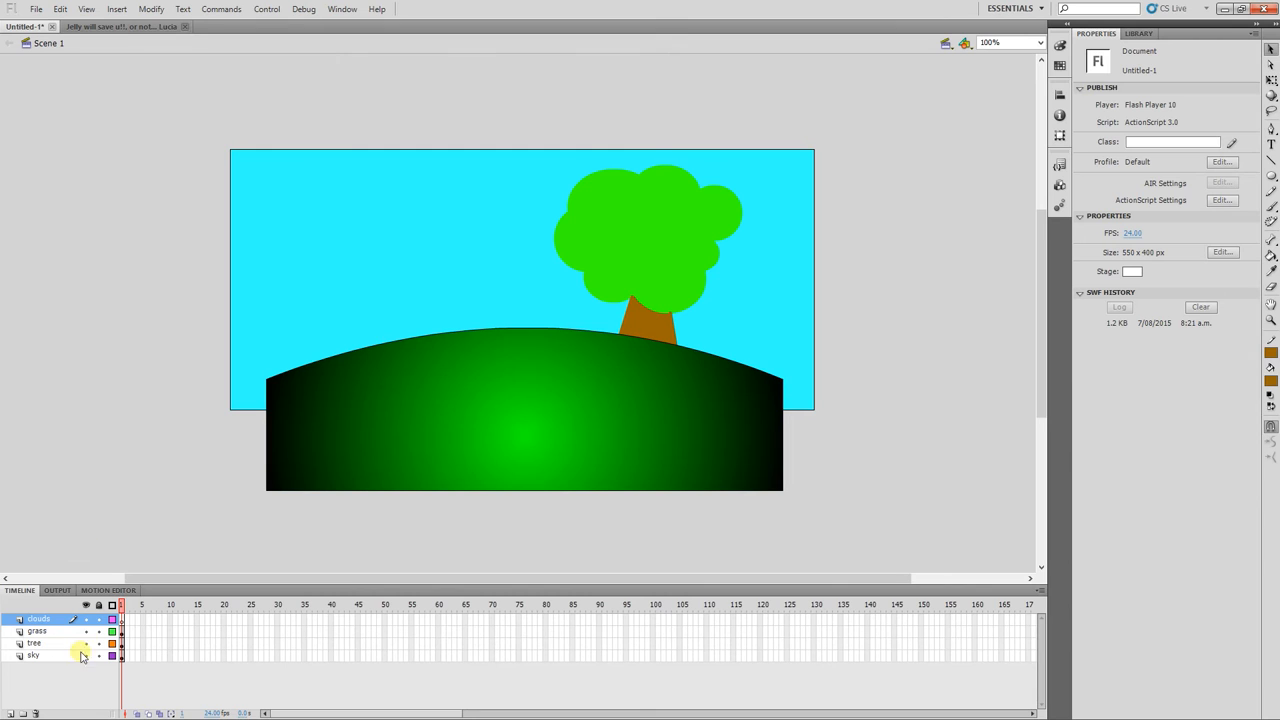
Delete the empty clouds layer from the Timeline
click(121, 618)
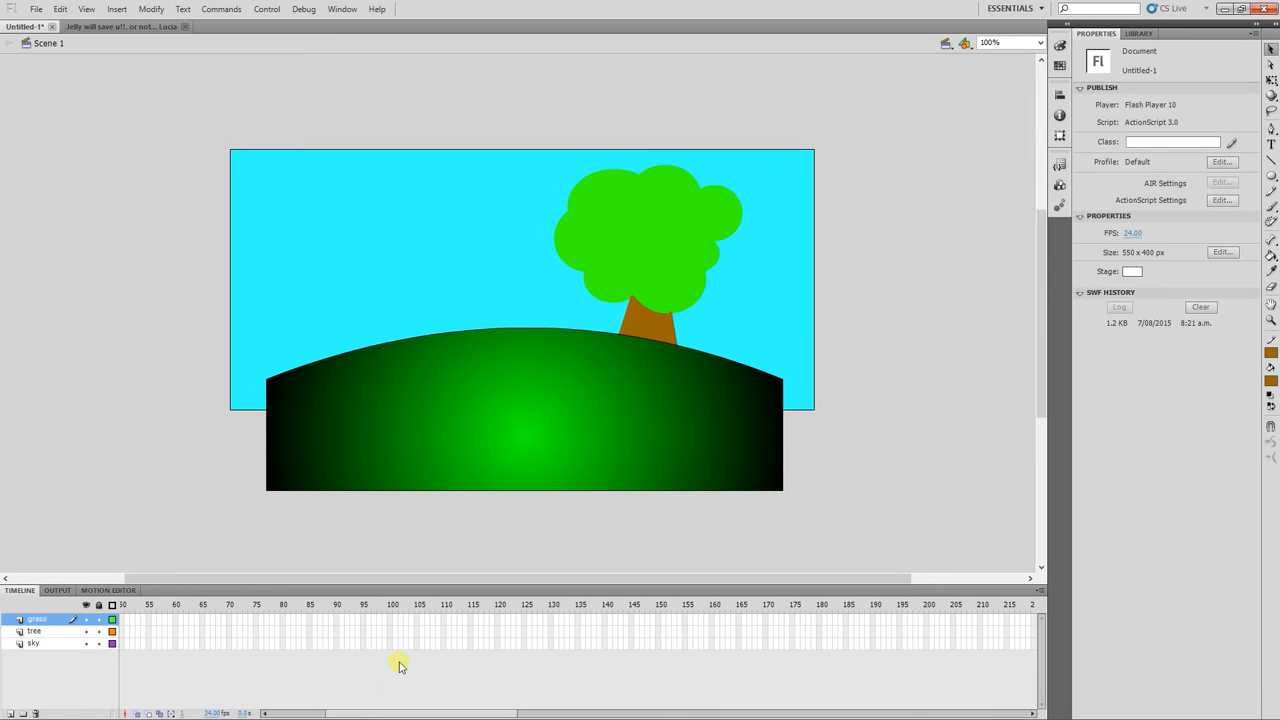
Insert frames up to frame 150 on the grass, tree and sky layers
click(658, 625)
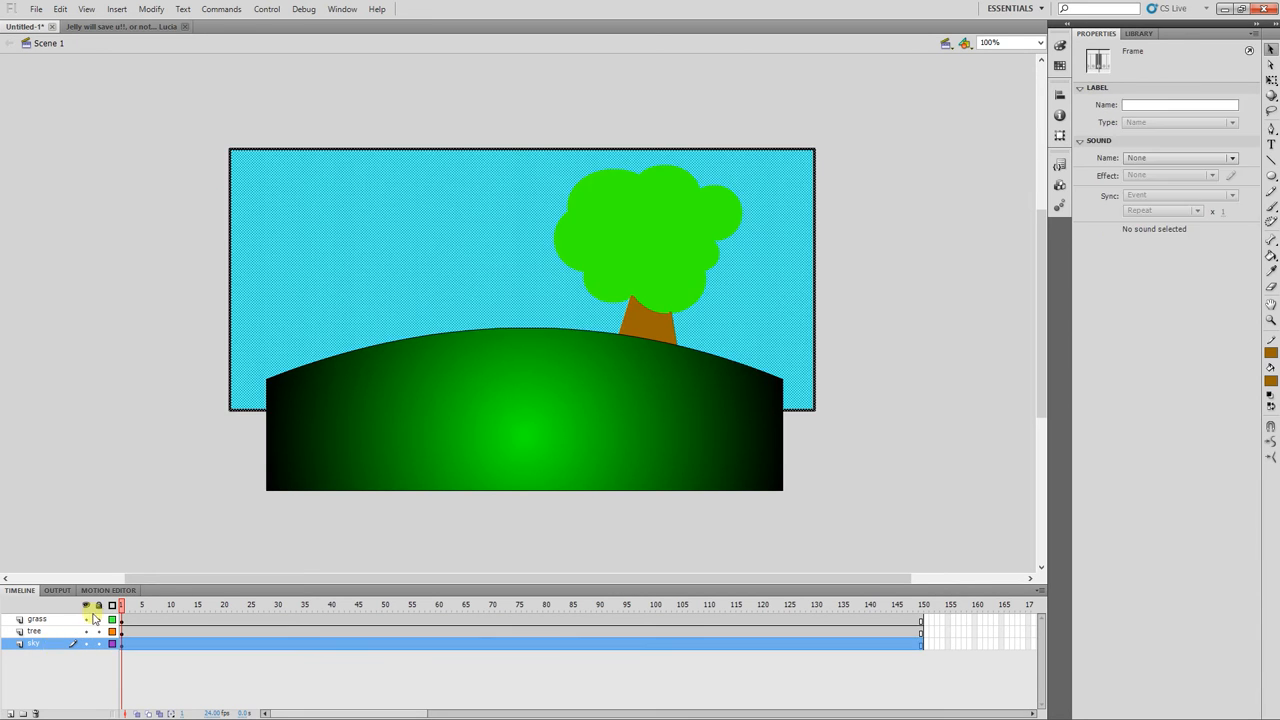
click(663, 605)
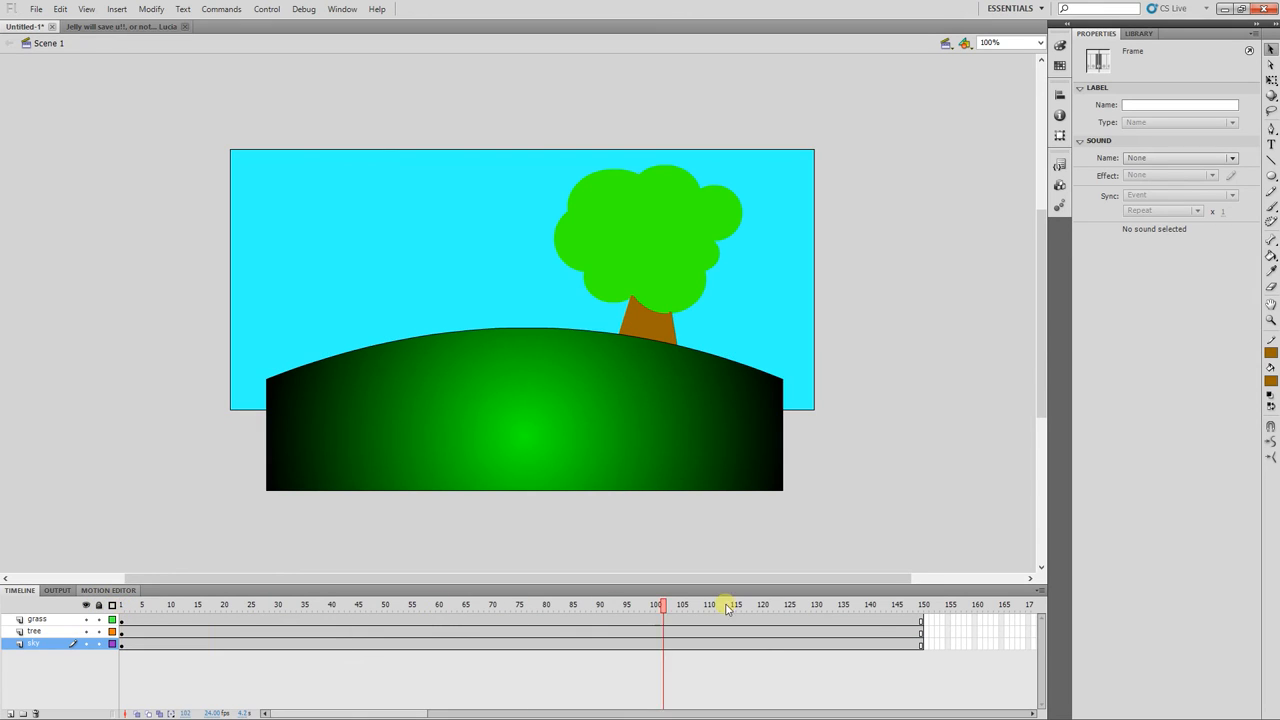
Add a blank keyframe at frame 150 on the sky layer
click(920, 644)
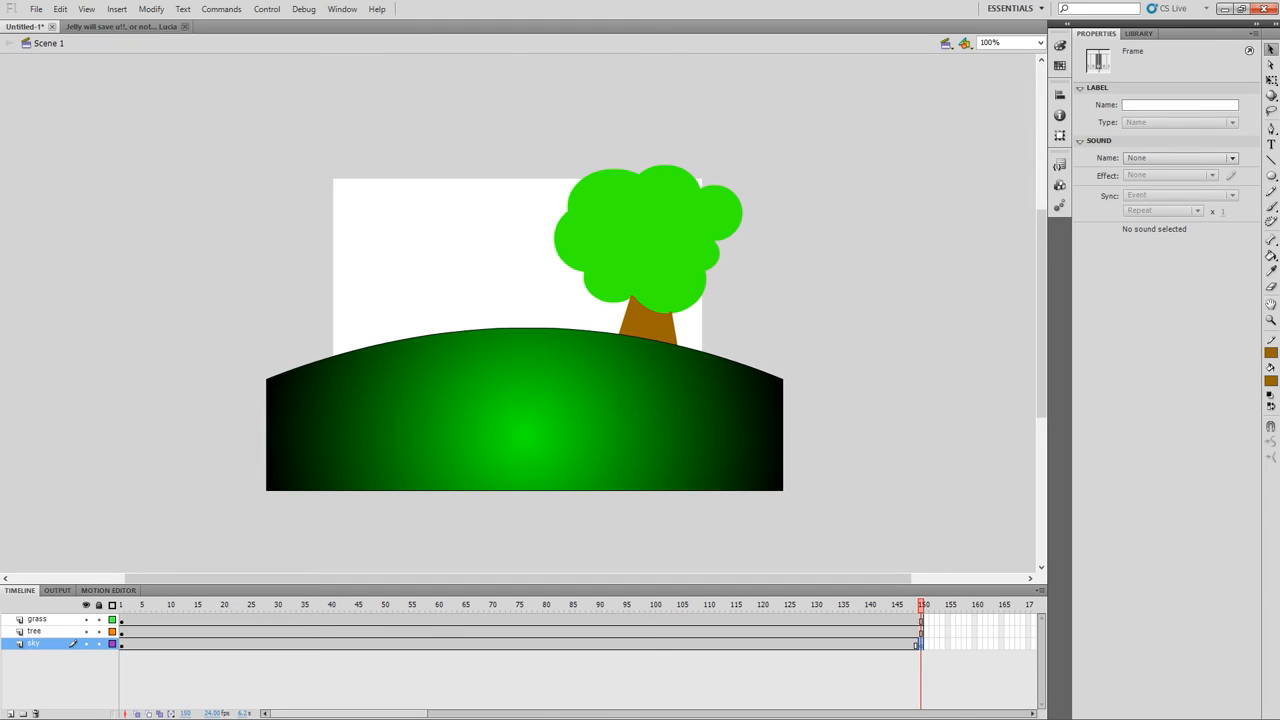
mouse_move(1220, 262)
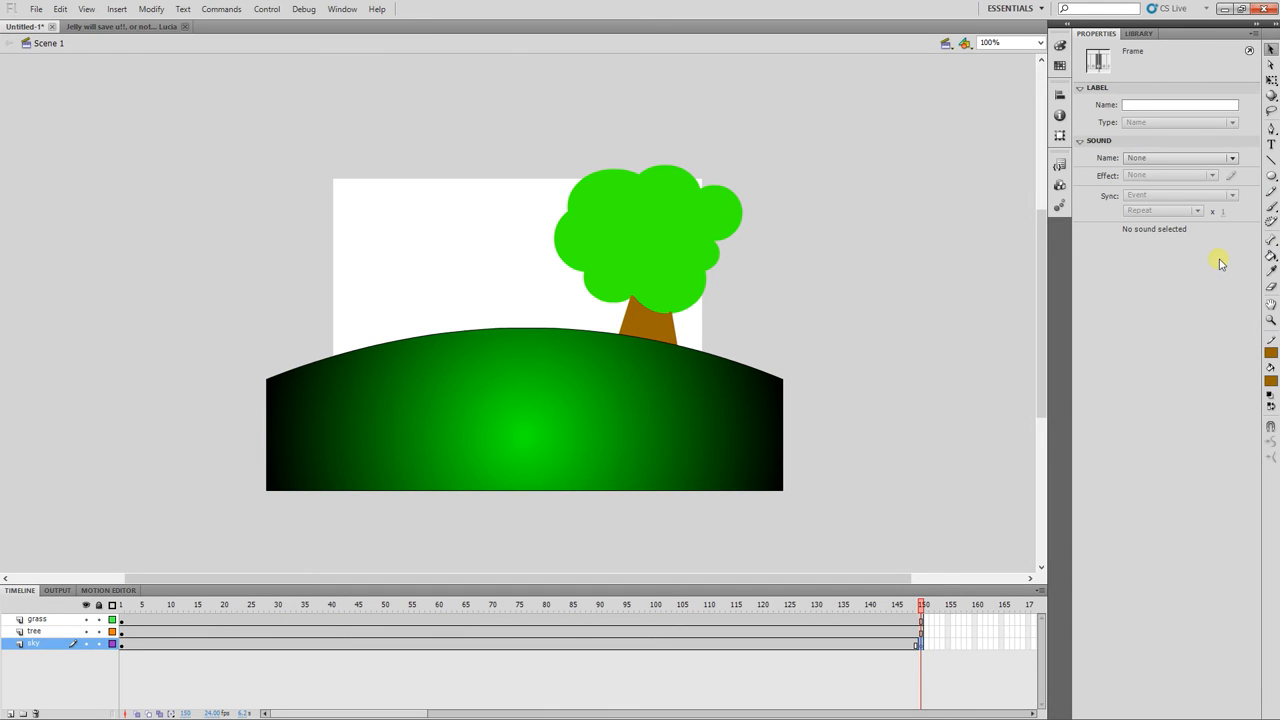
mouse_move(1270, 202)
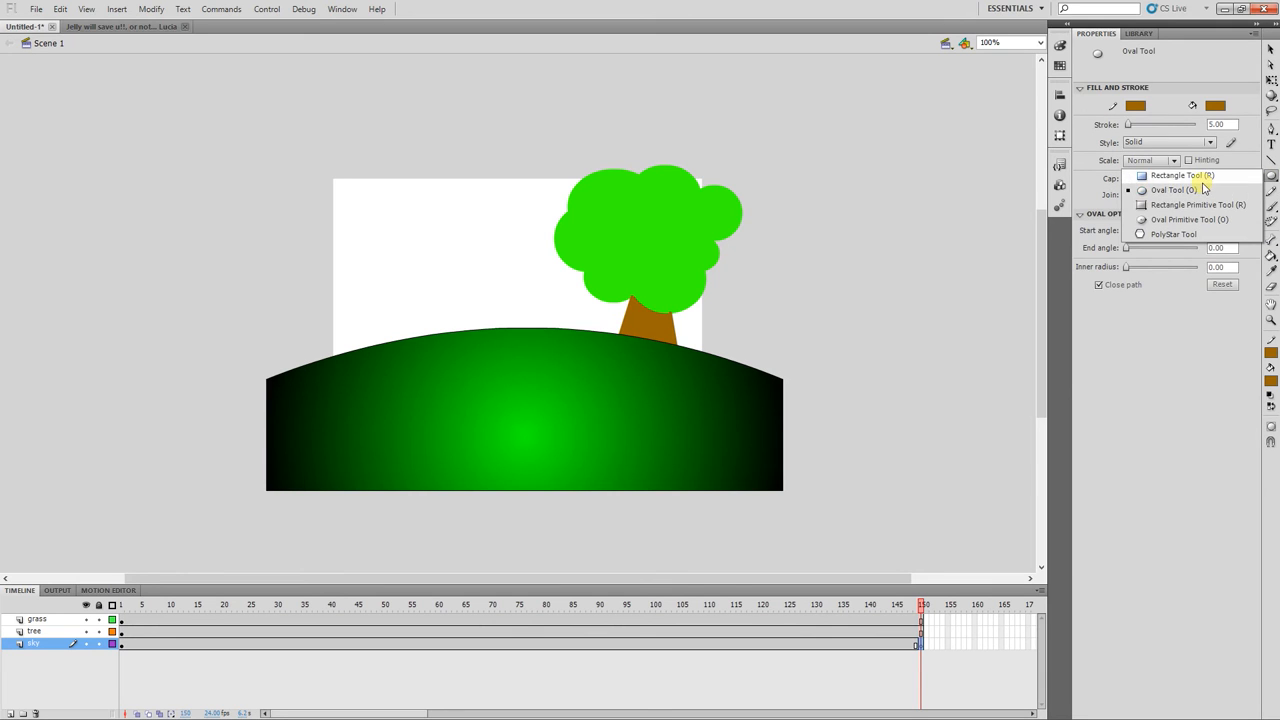
Draw a borderless dark grey rectangle covering the stage at frame 150
click(1178, 175)
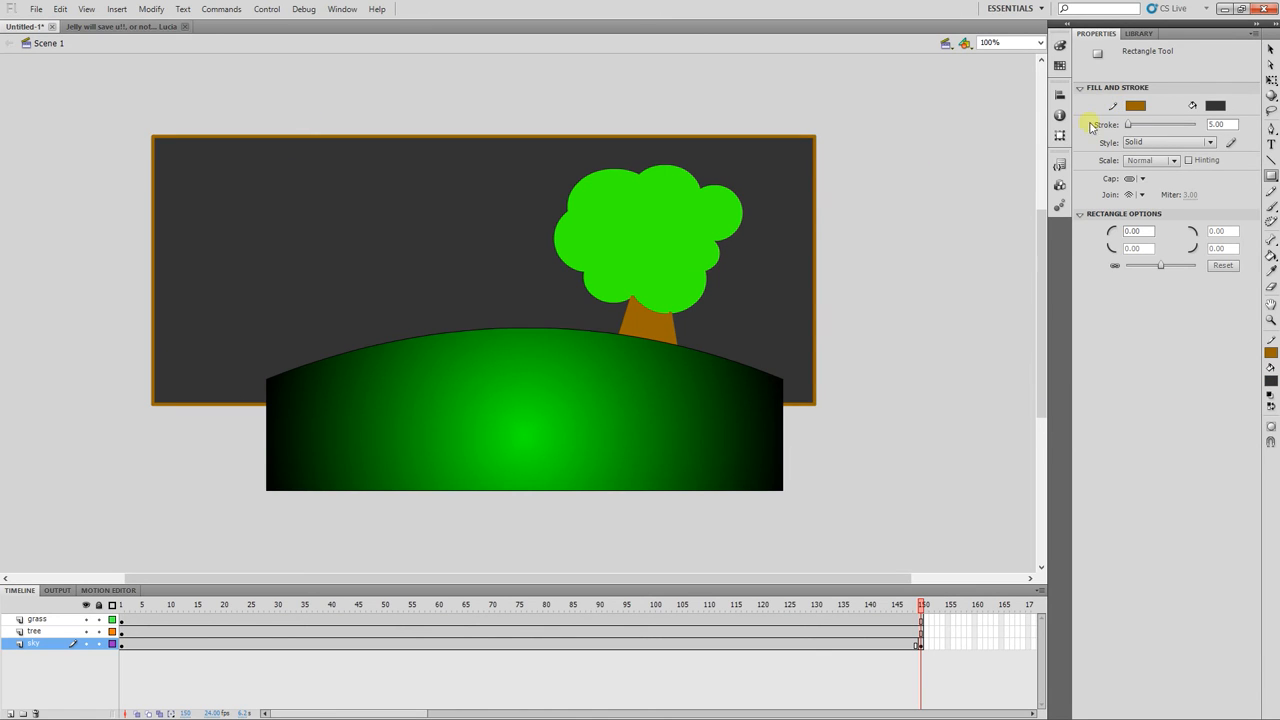
click(1135, 106)
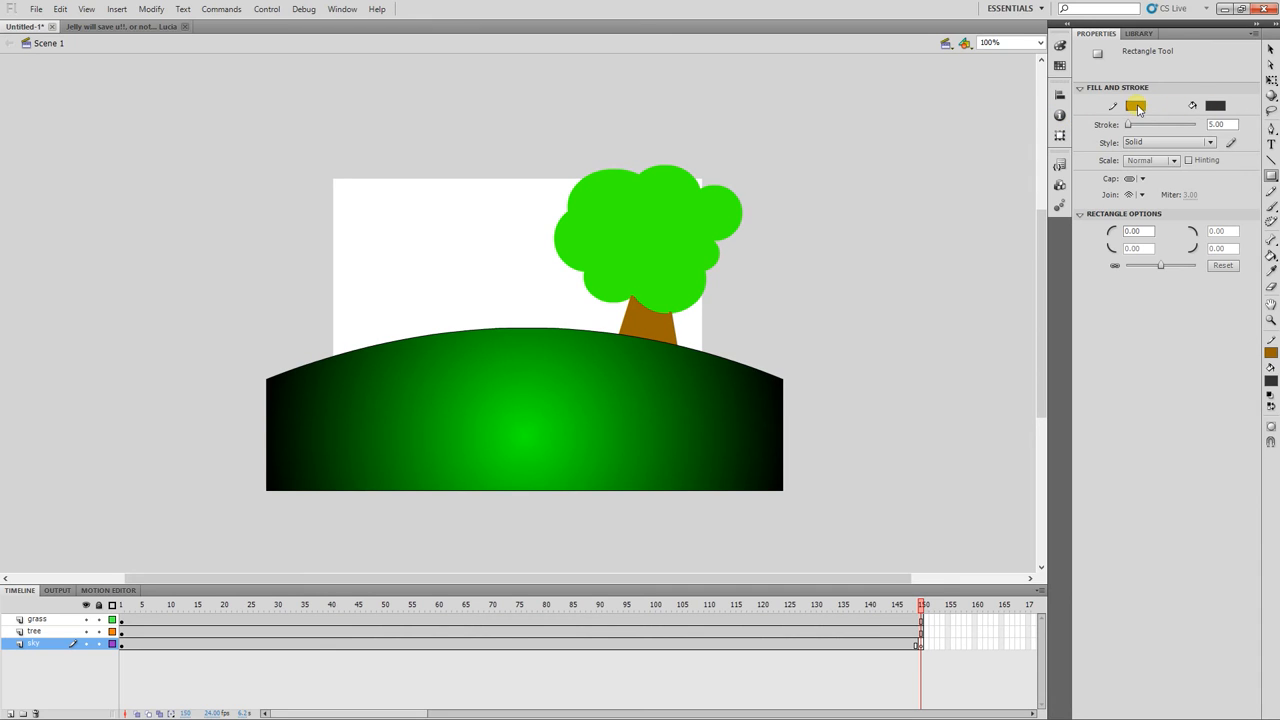
click(1135, 106)
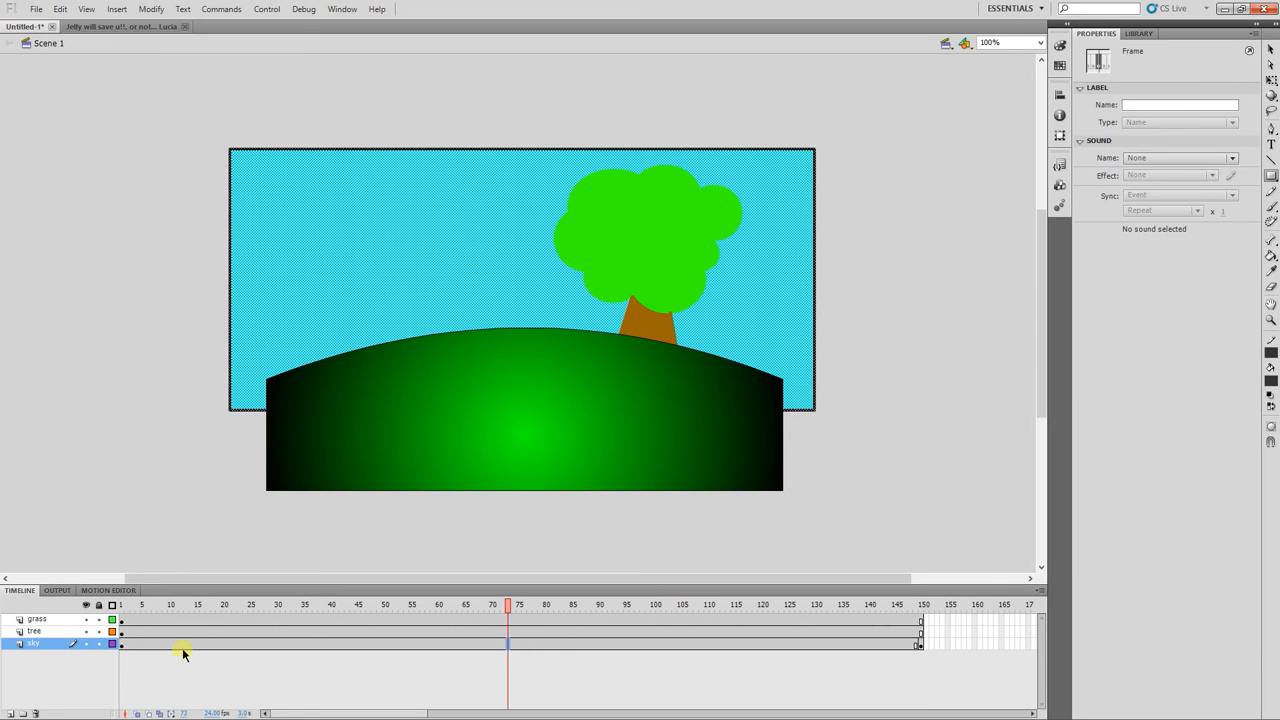
mouse_move(920, 648)
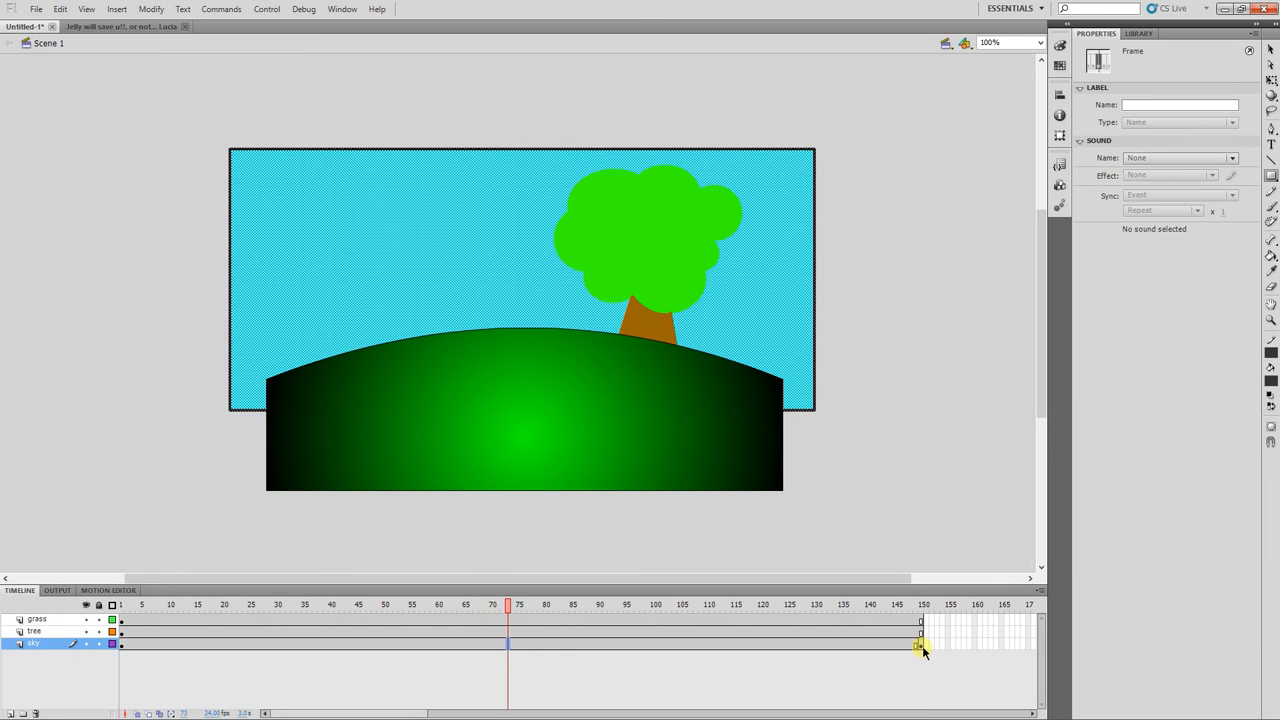
Apply a shape tween across the sky layer's frames 1 to 150
click(117, 9)
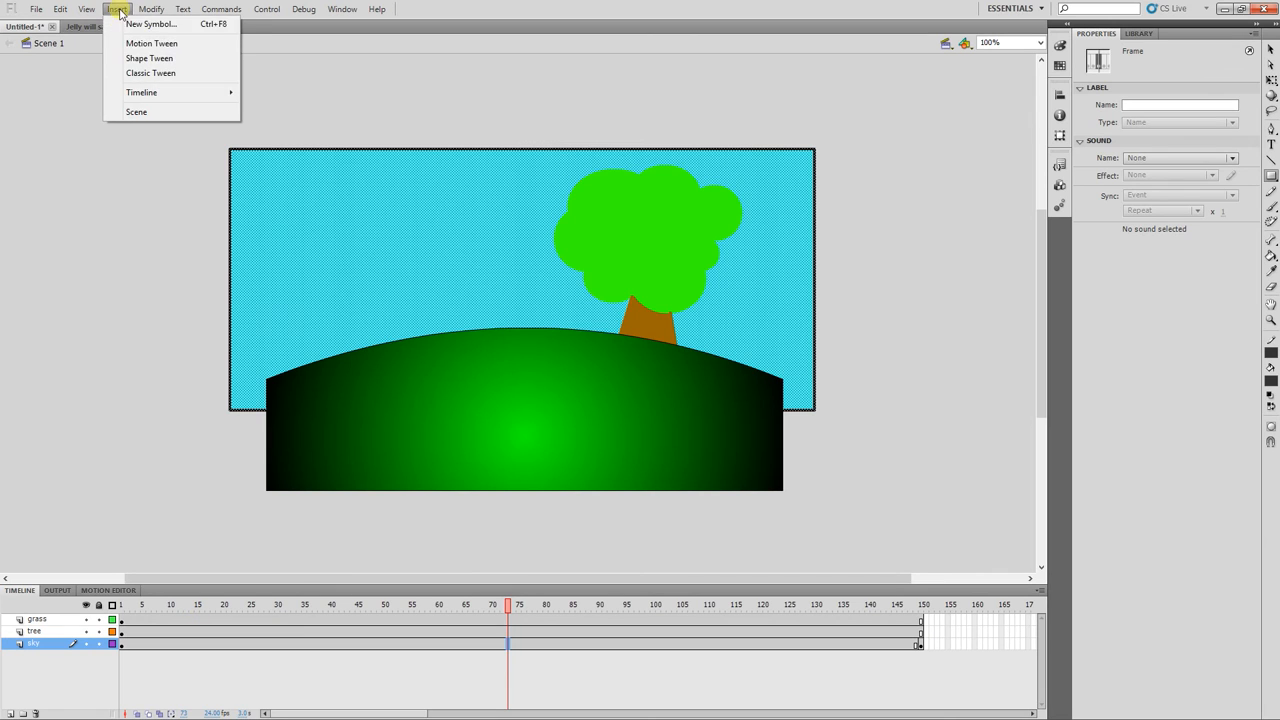
click(149, 58)
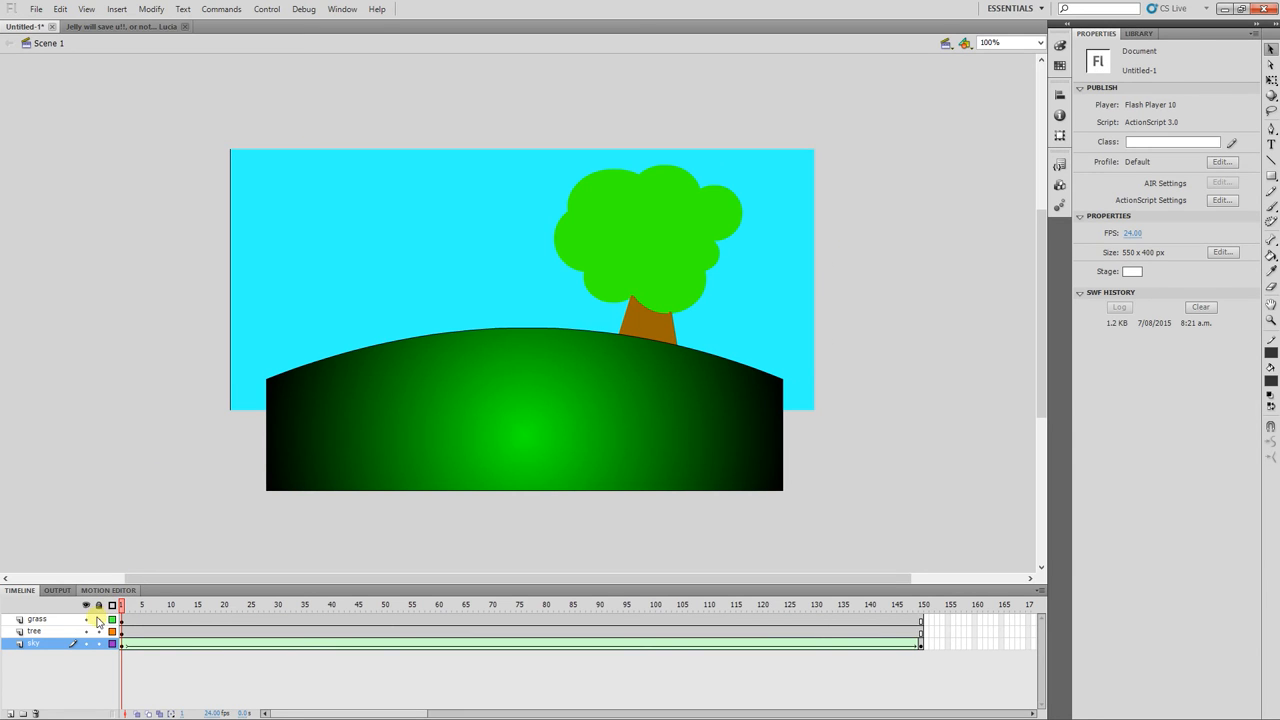
Delete the stray line at the stage's left edge and test the movie
click(86, 619)
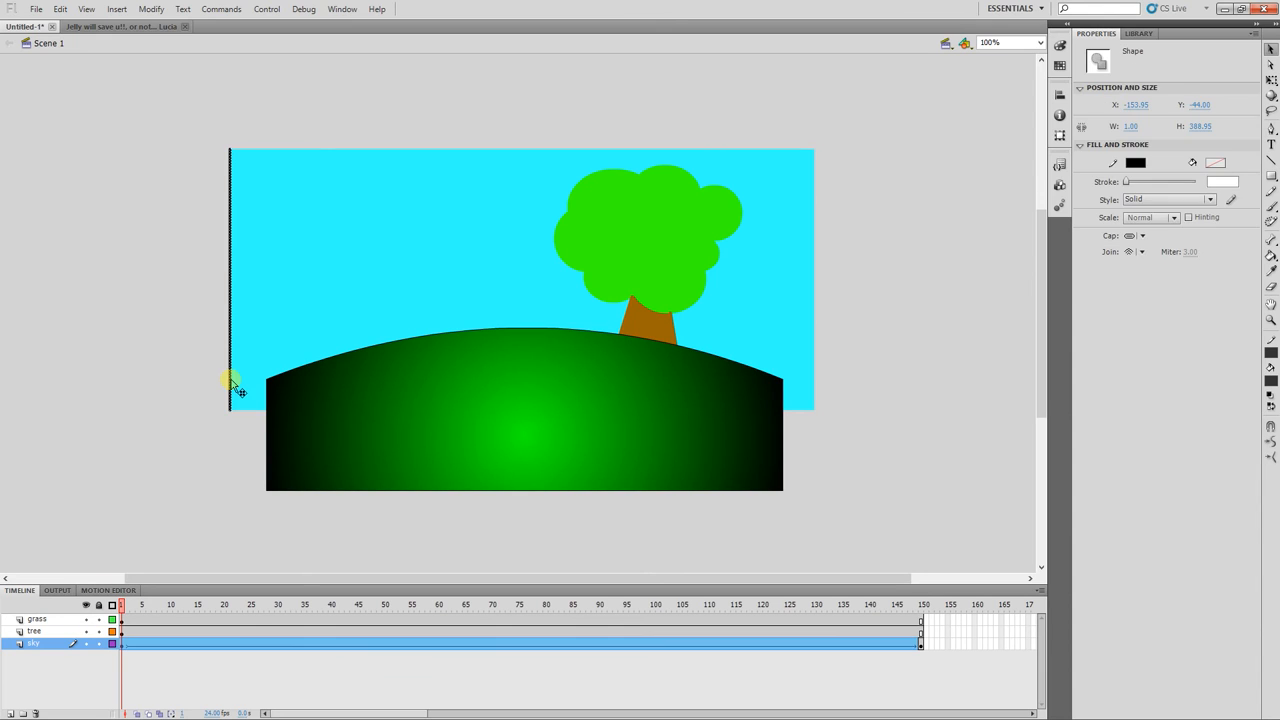
click(142, 322)
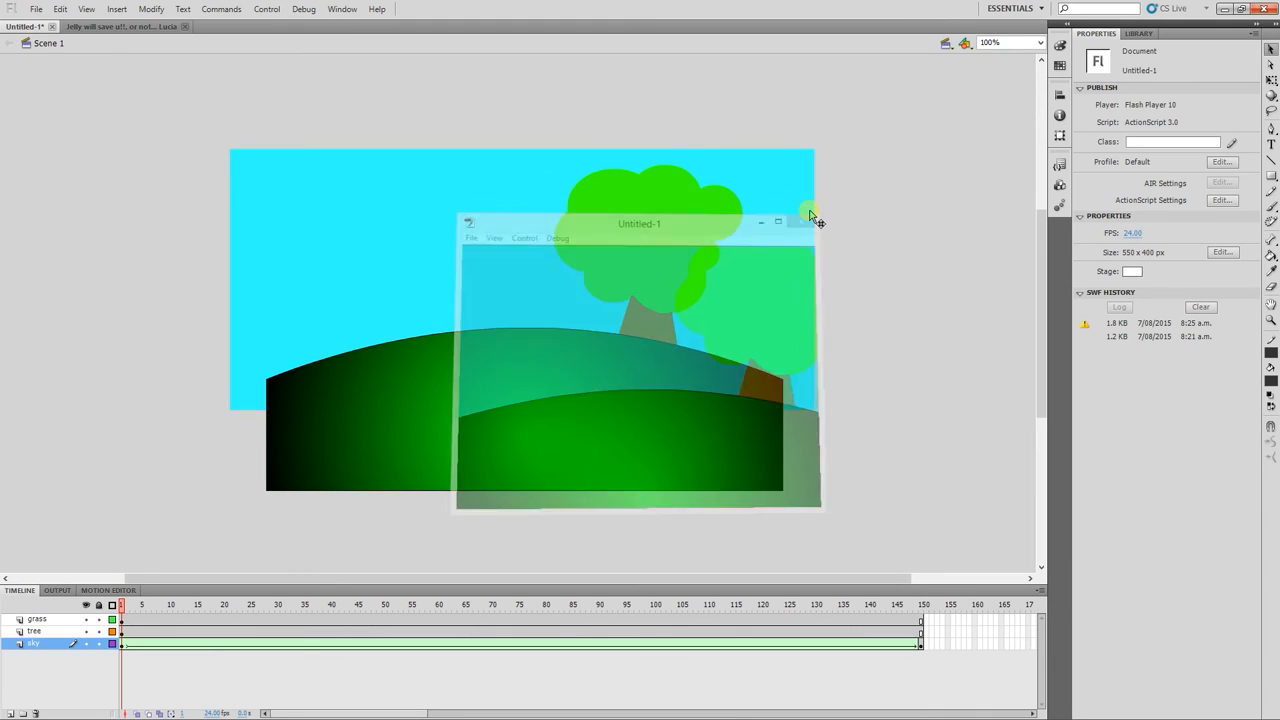
click(797, 222)
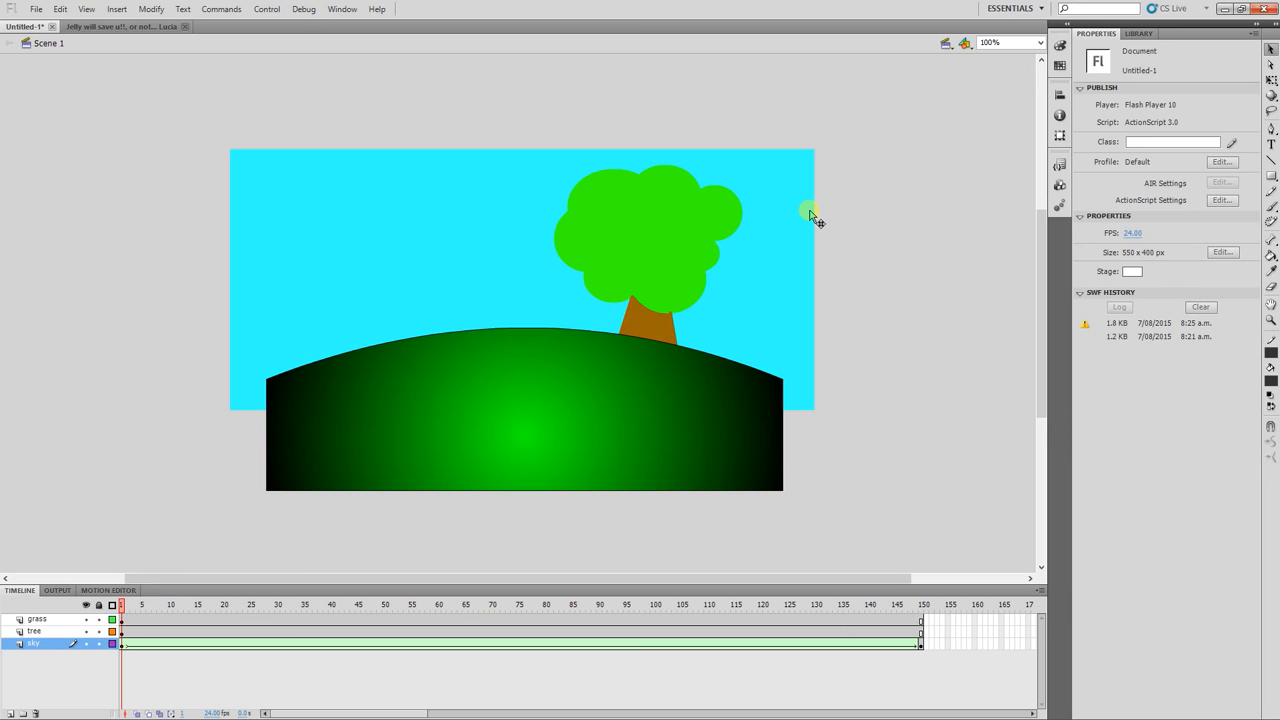